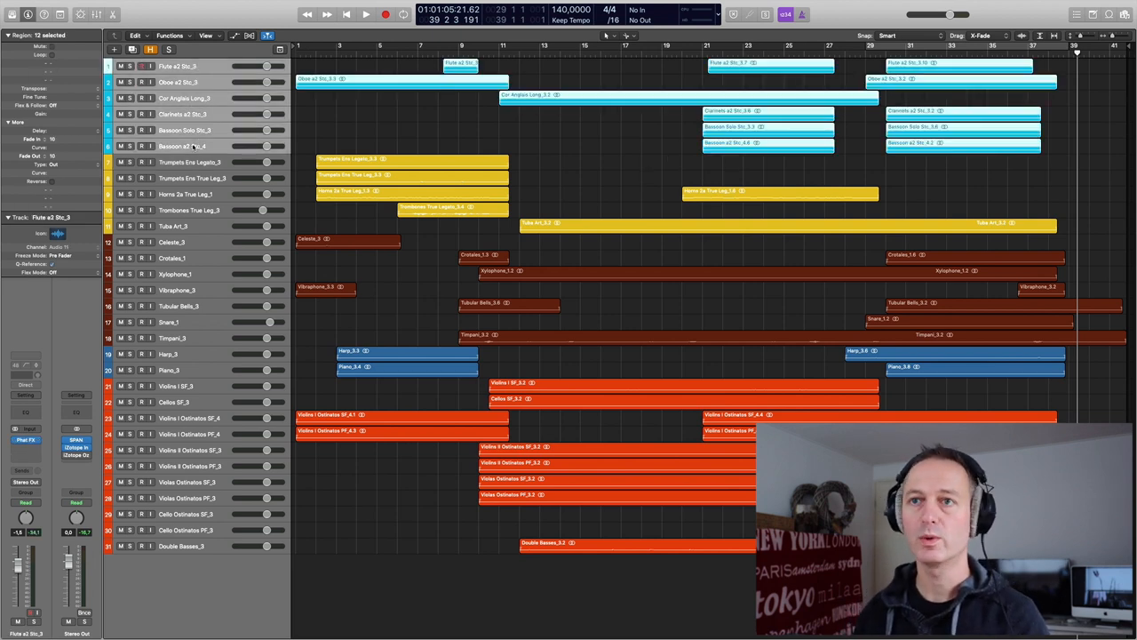
Show the mixer and solo the woodwind tracks.
click(187, 162)
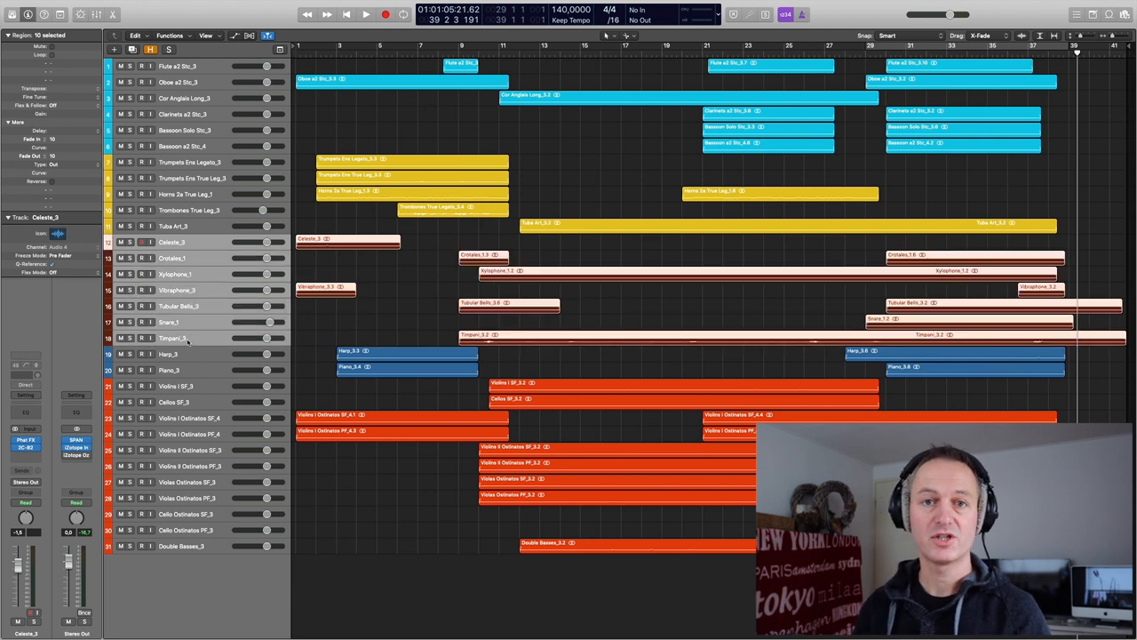
click(169, 353)
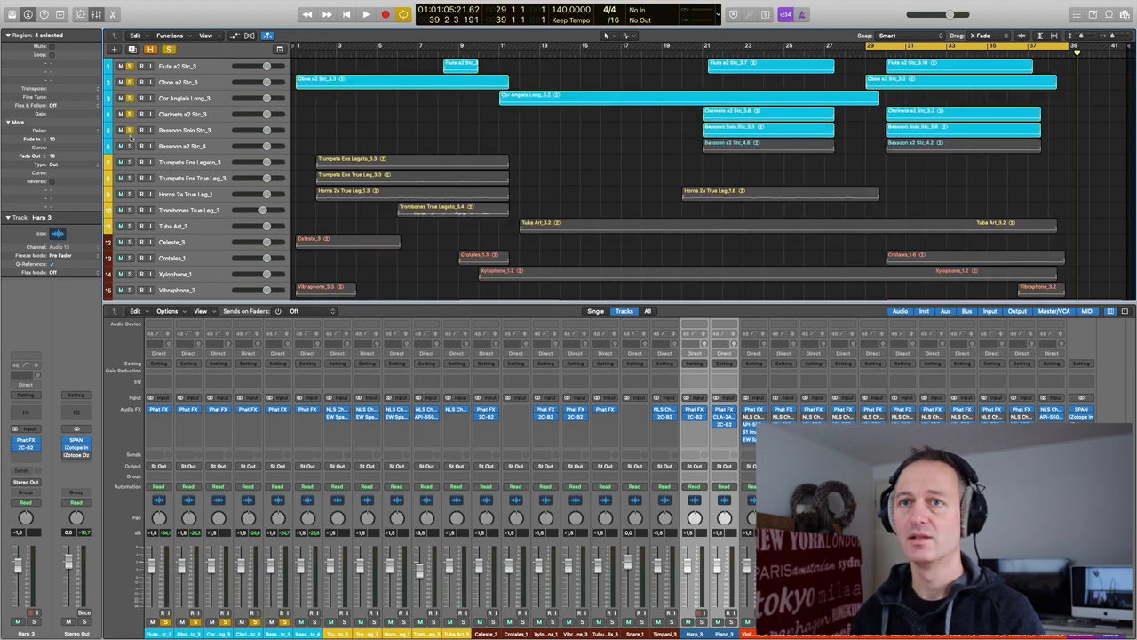
Play back the soloed woodwinds, then clear their solo buttons.
click(366, 13)
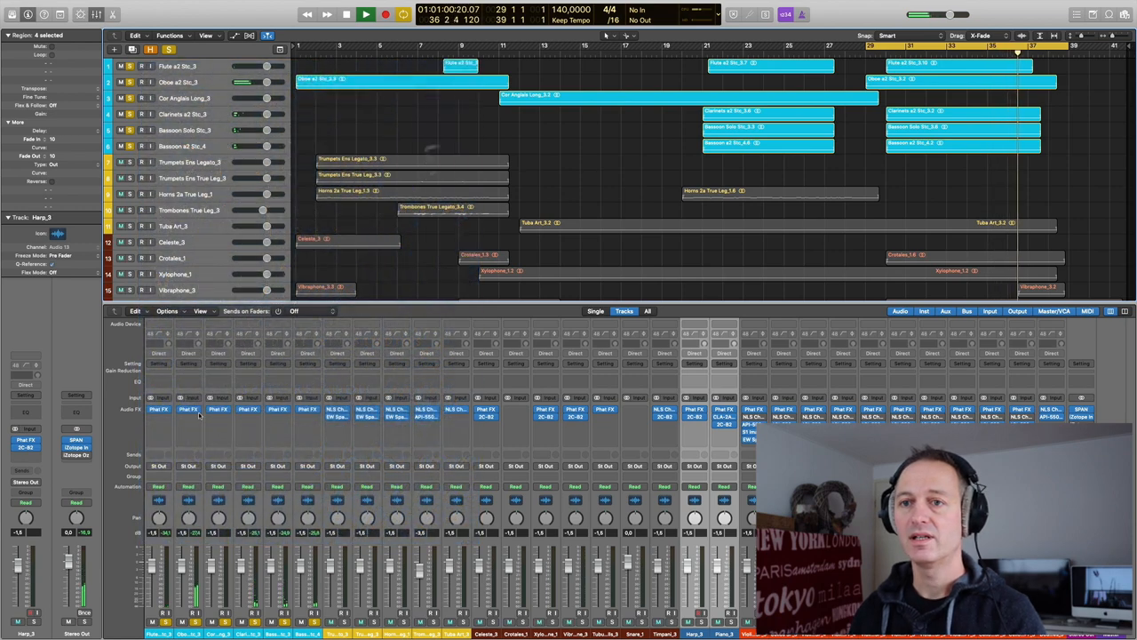
double_click(188, 413)
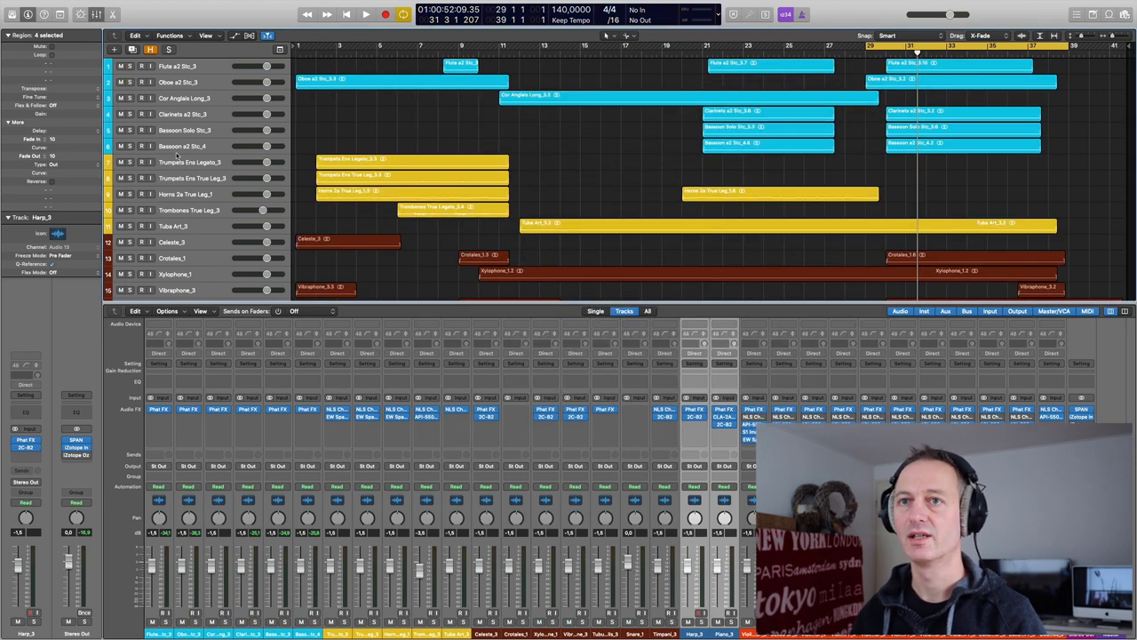
Solo the brass tracks and play them over the bars 2–11 cycle range.
click(178, 161)
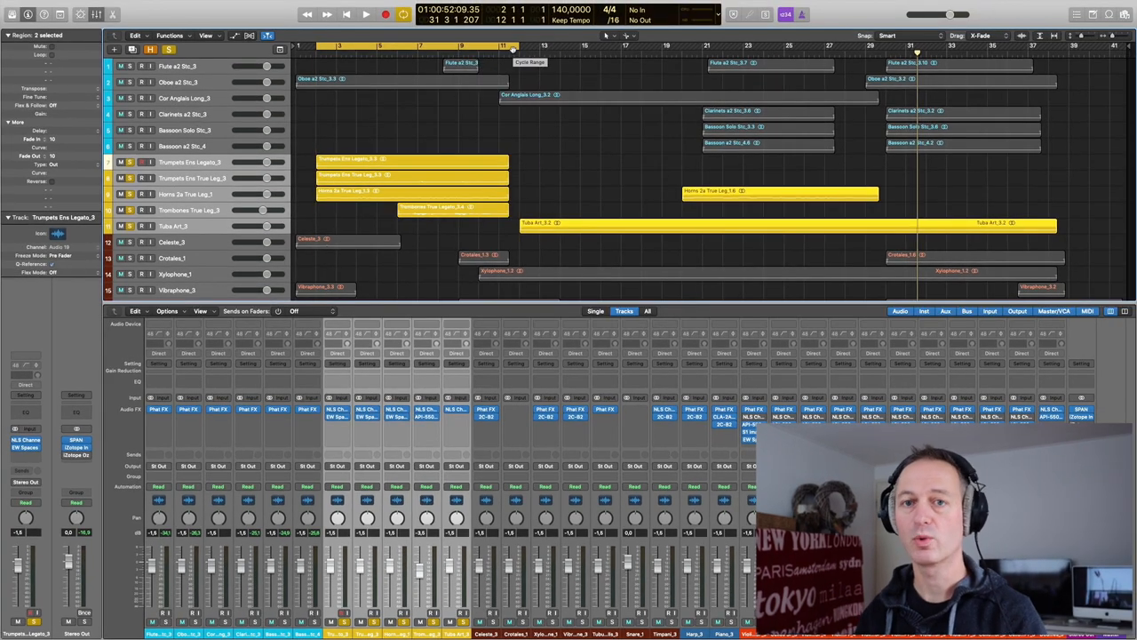
click(366, 14)
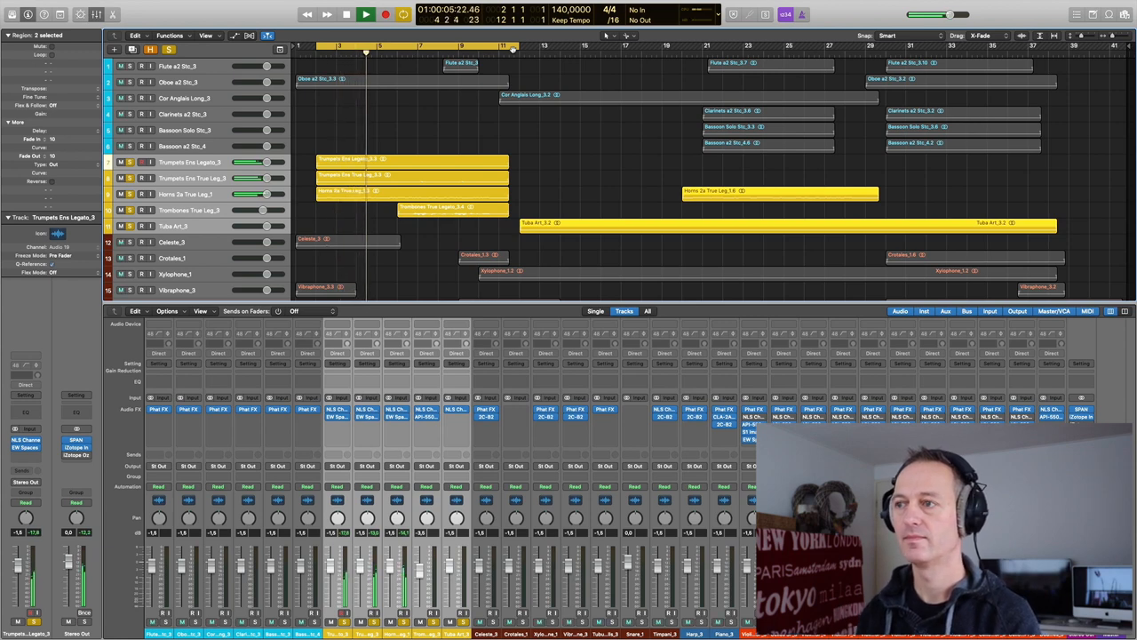
click(366, 14)
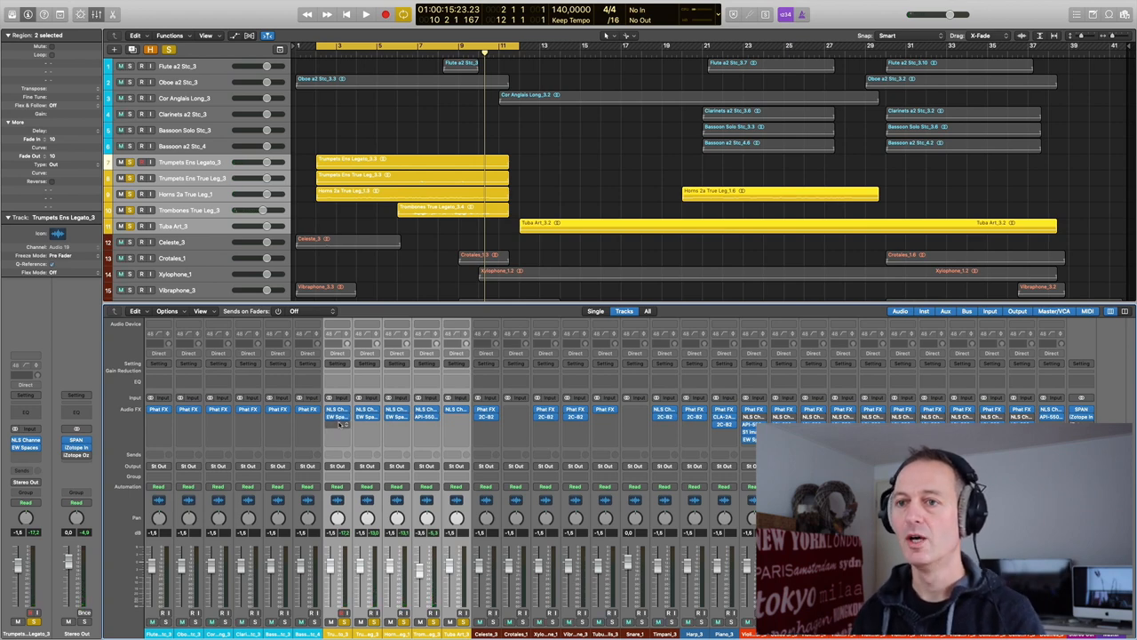
mouse_move(339, 425)
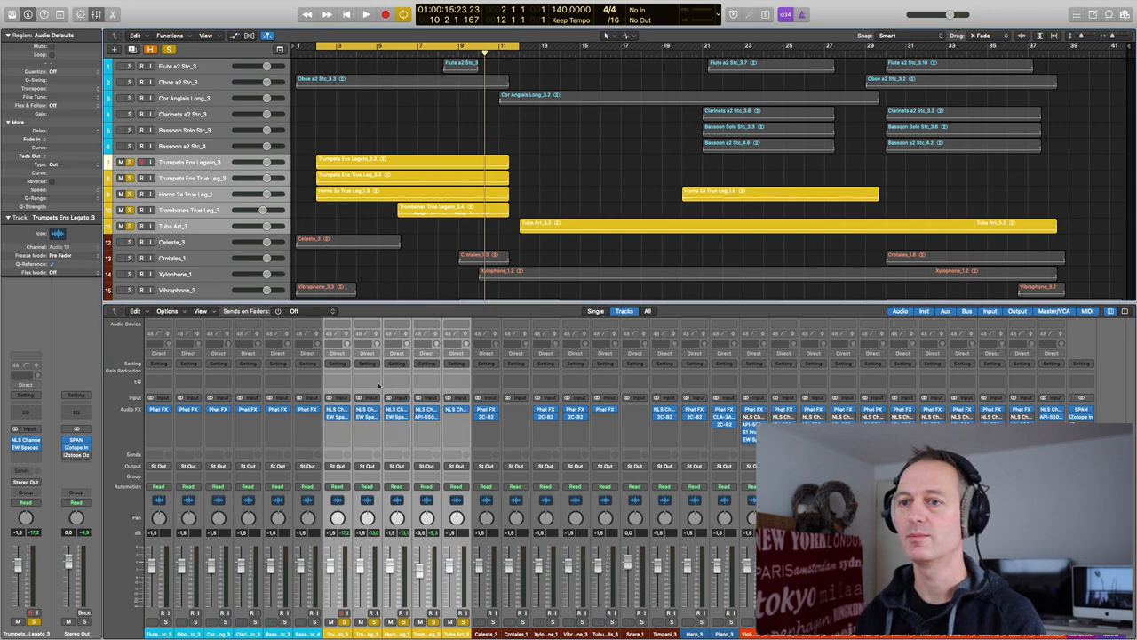
Open the NLS Channel plugin window on the Trumpets Ens Legato channel strip.
click(337, 415)
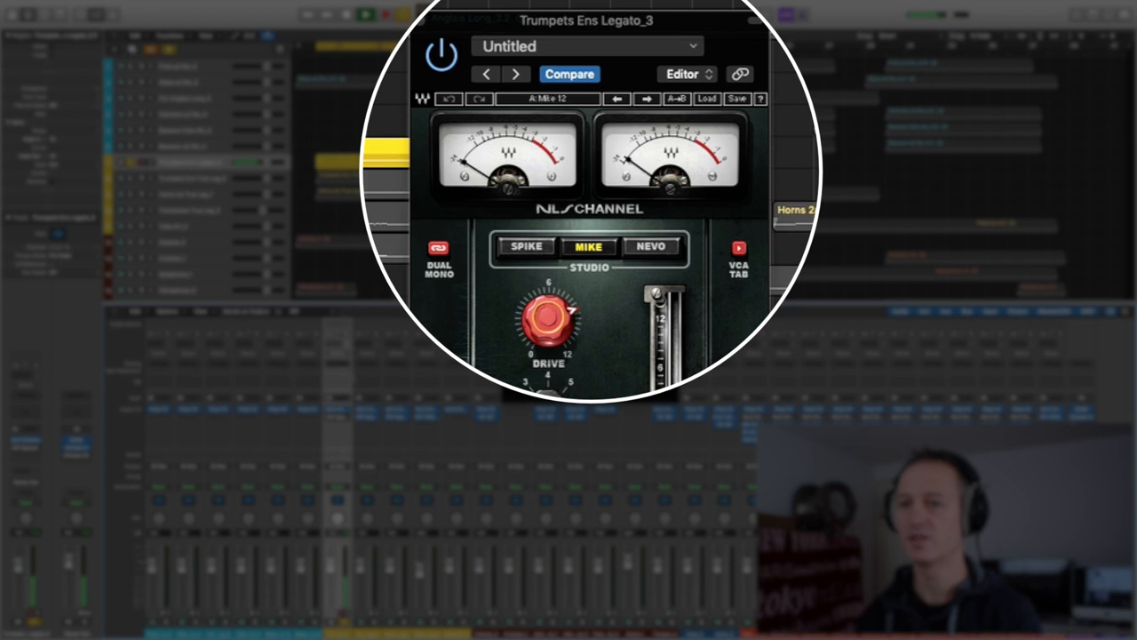
mouse_move(460, 80)
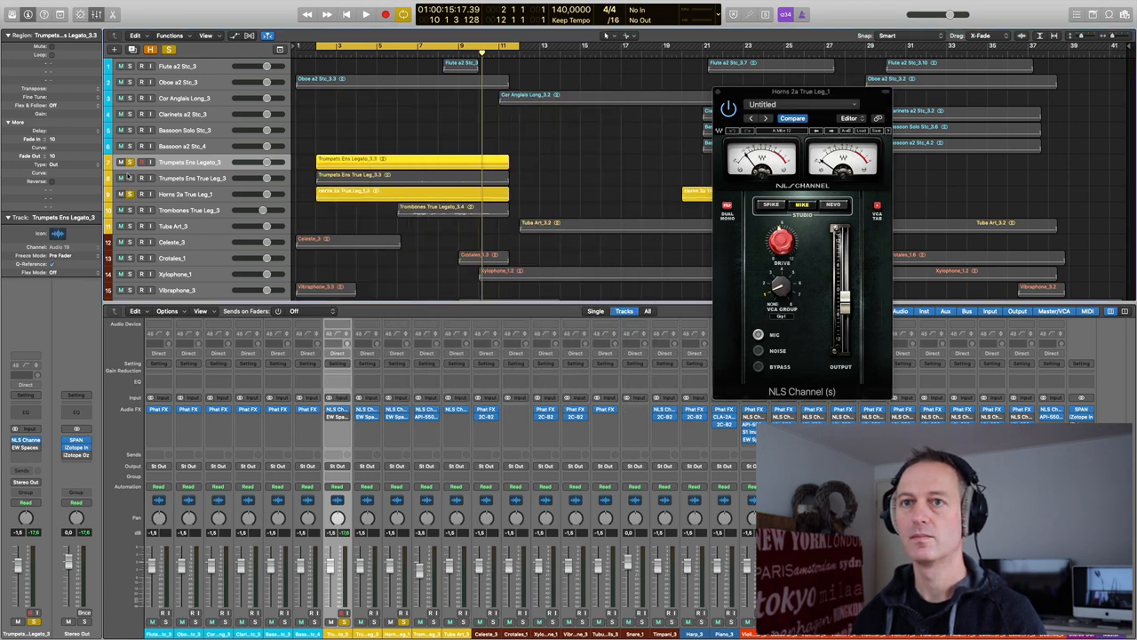
Play the soloed Horns 2a True Leg_1 track with NLS Channel open, then stop.
click(366, 14)
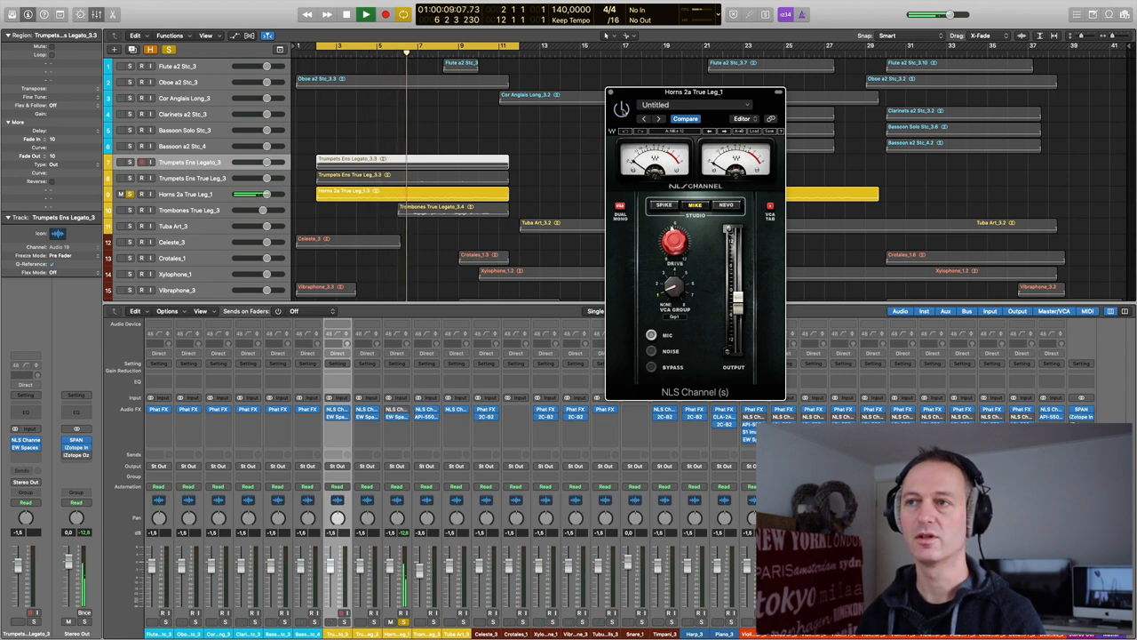
click(366, 14)
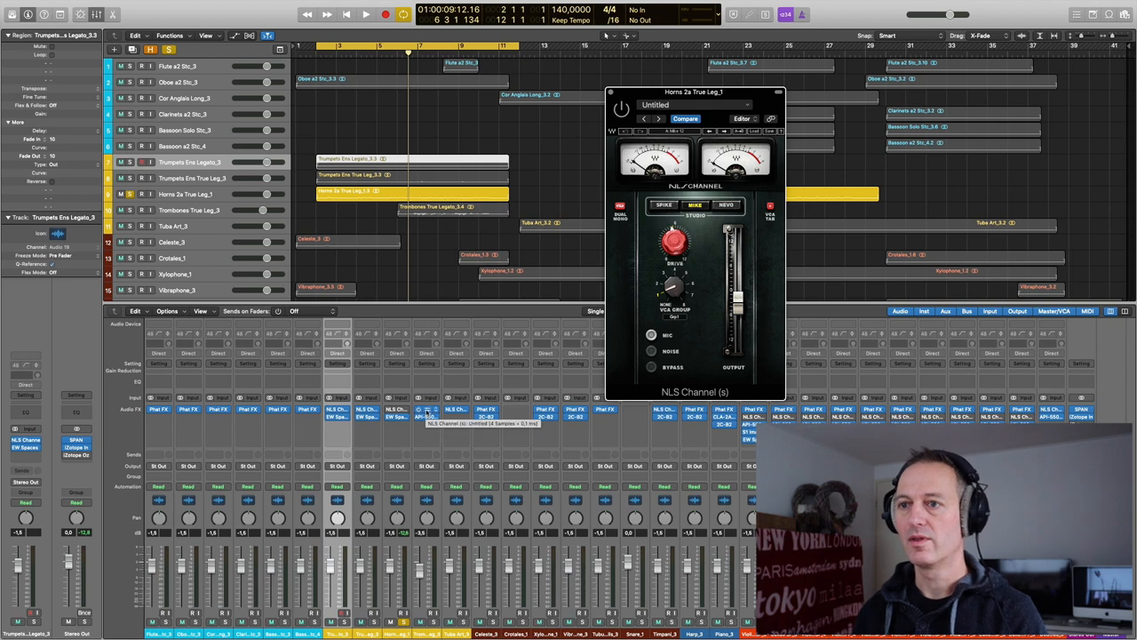
Open the trombones' NLS Channel, then the trumpets' EW Spaces II reverb.
click(427, 416)
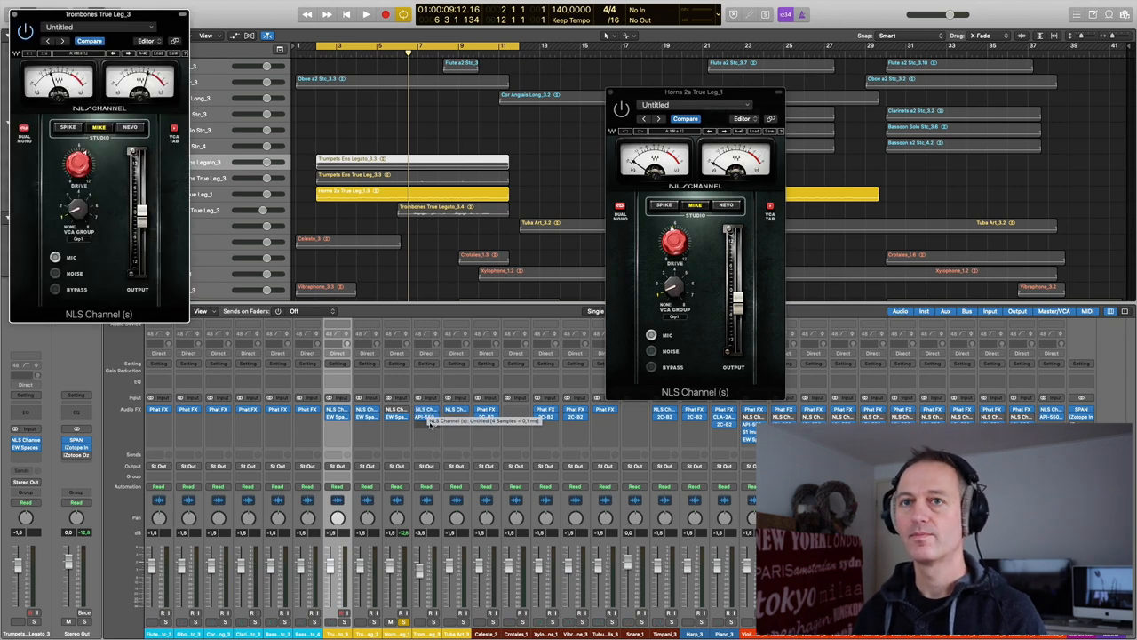
click(432, 420)
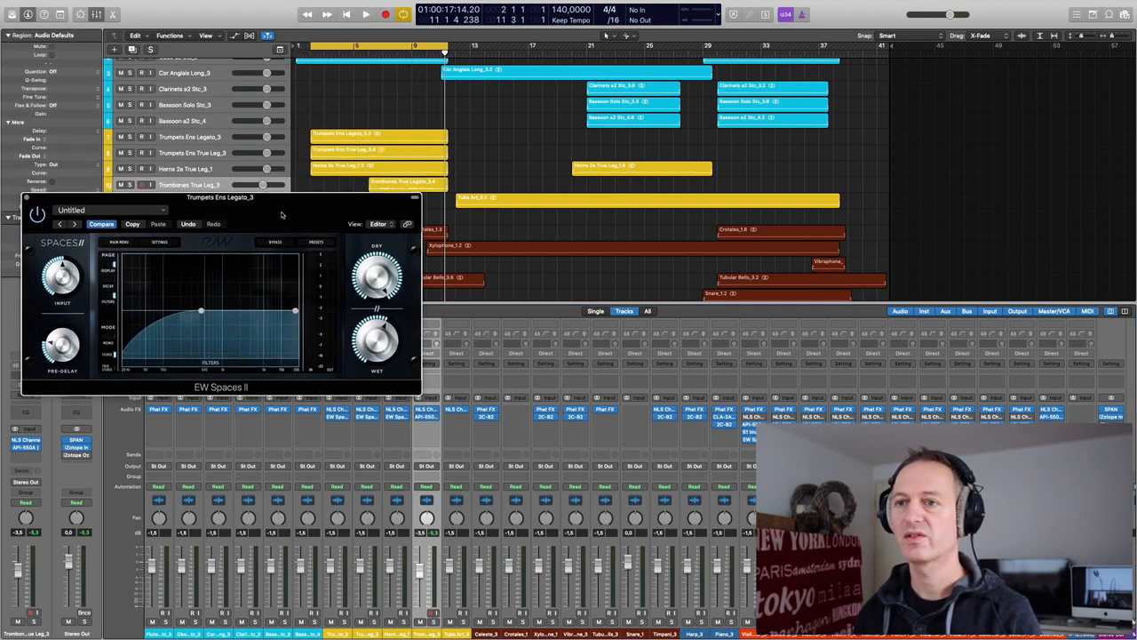
drag(220, 198, 212, 158)
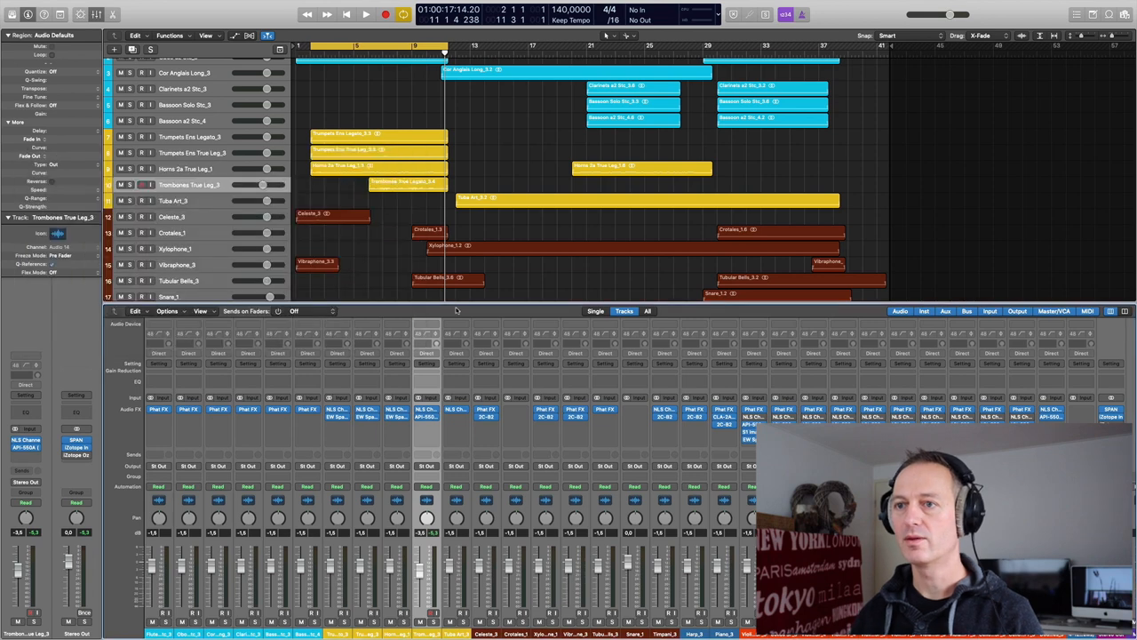
mouse_move(427, 442)
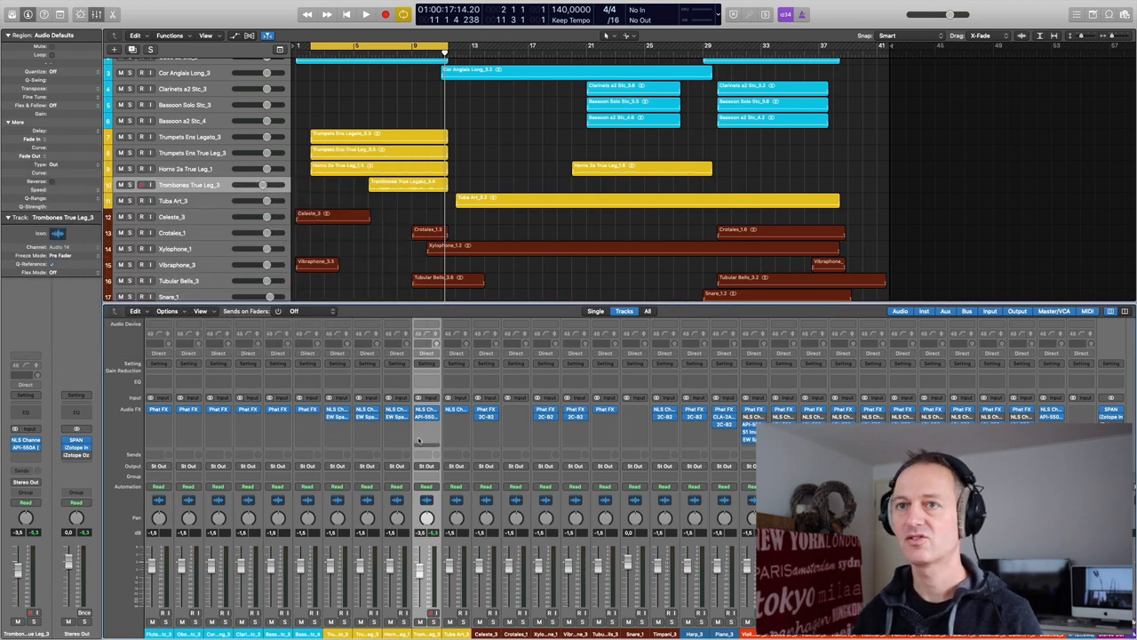
Select and solo Horns 2a True Leg_1, then play it back.
click(186, 169)
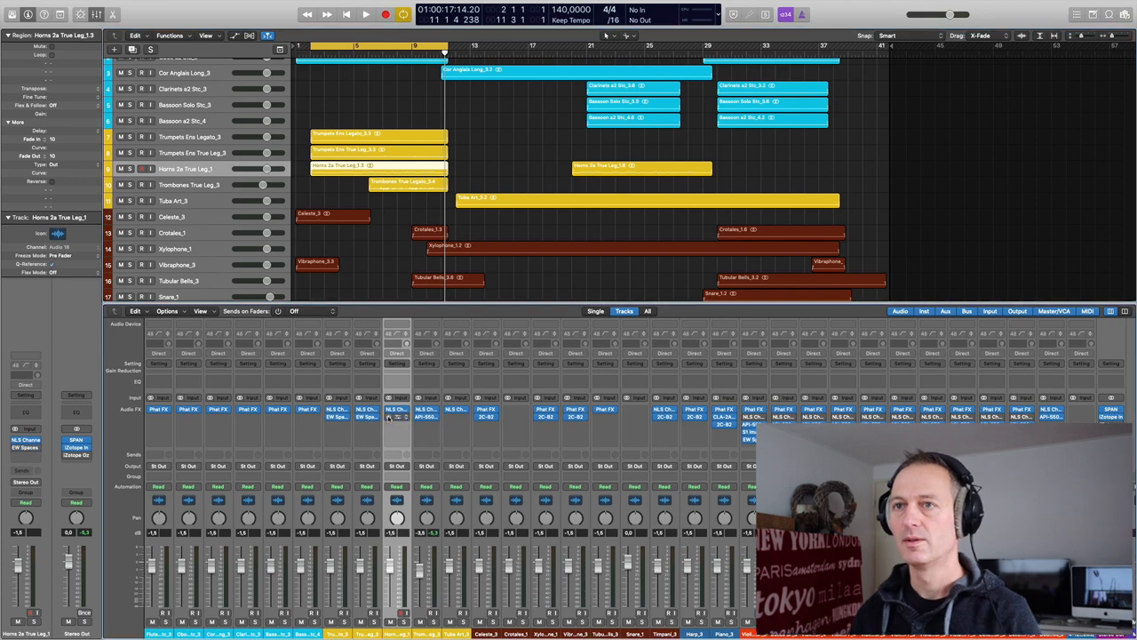
click(366, 14)
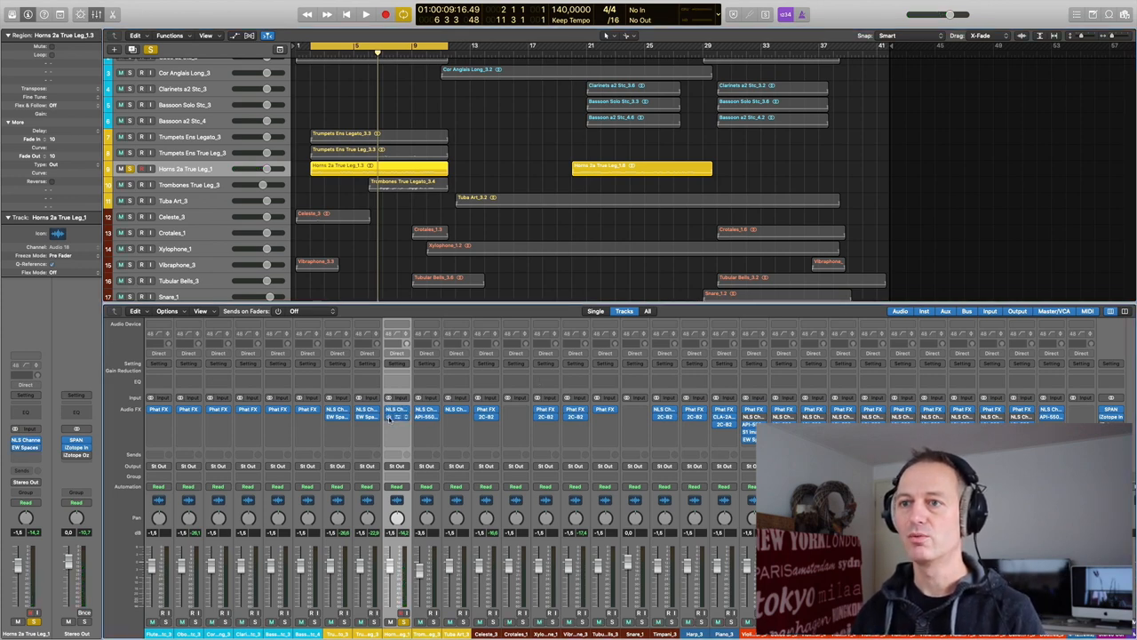
click(366, 13)
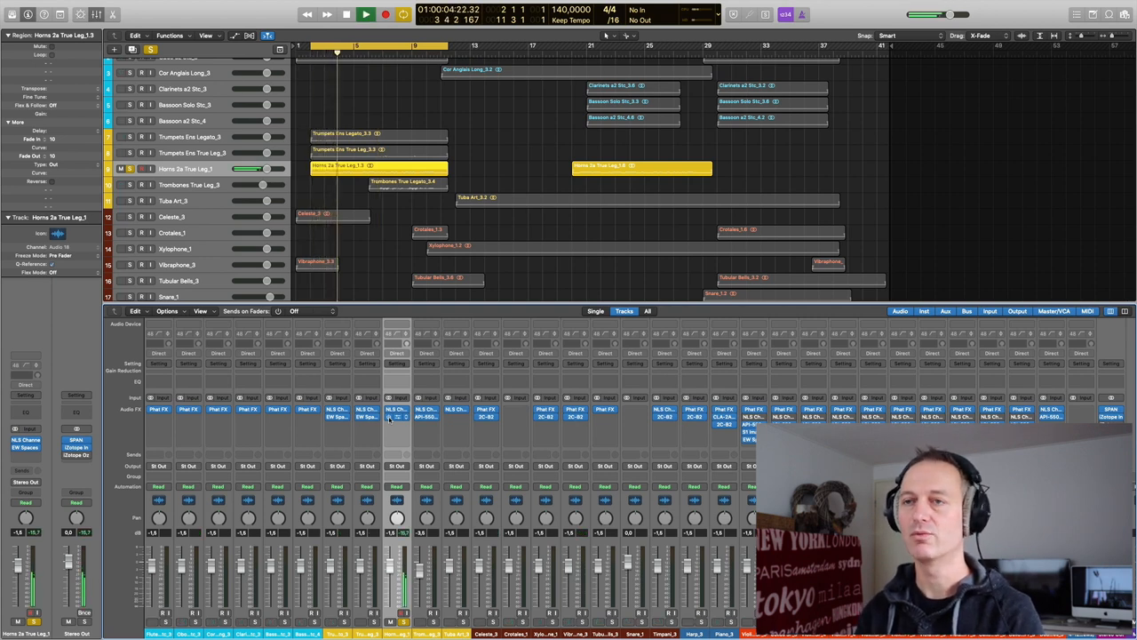
click(366, 14)
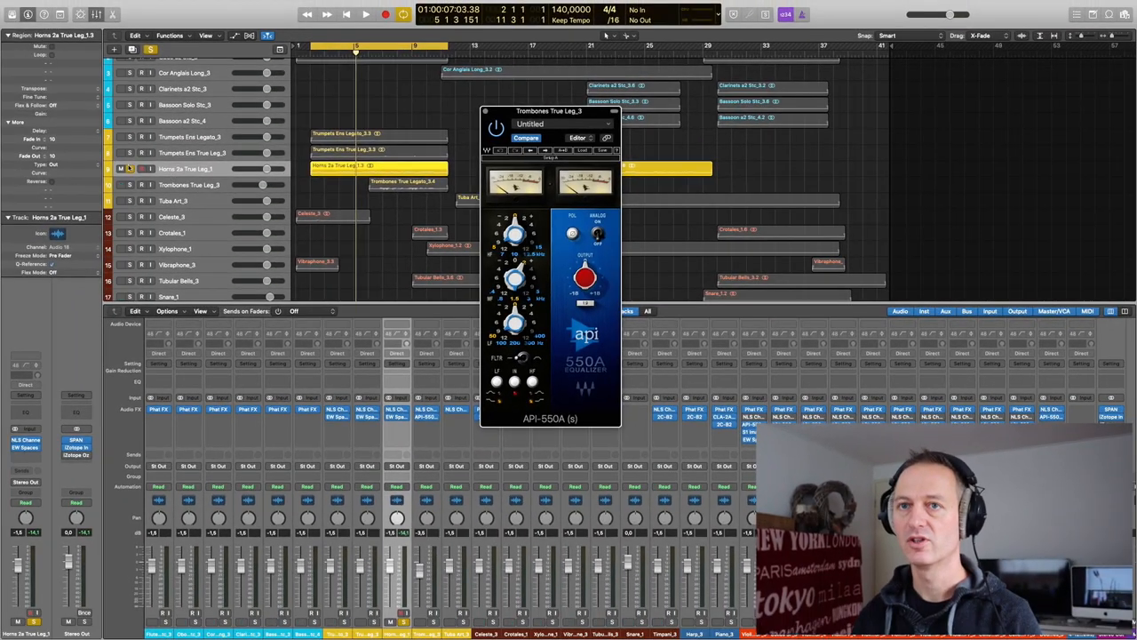
Select and solo Trombones True Leg_3, then play it back.
click(187, 184)
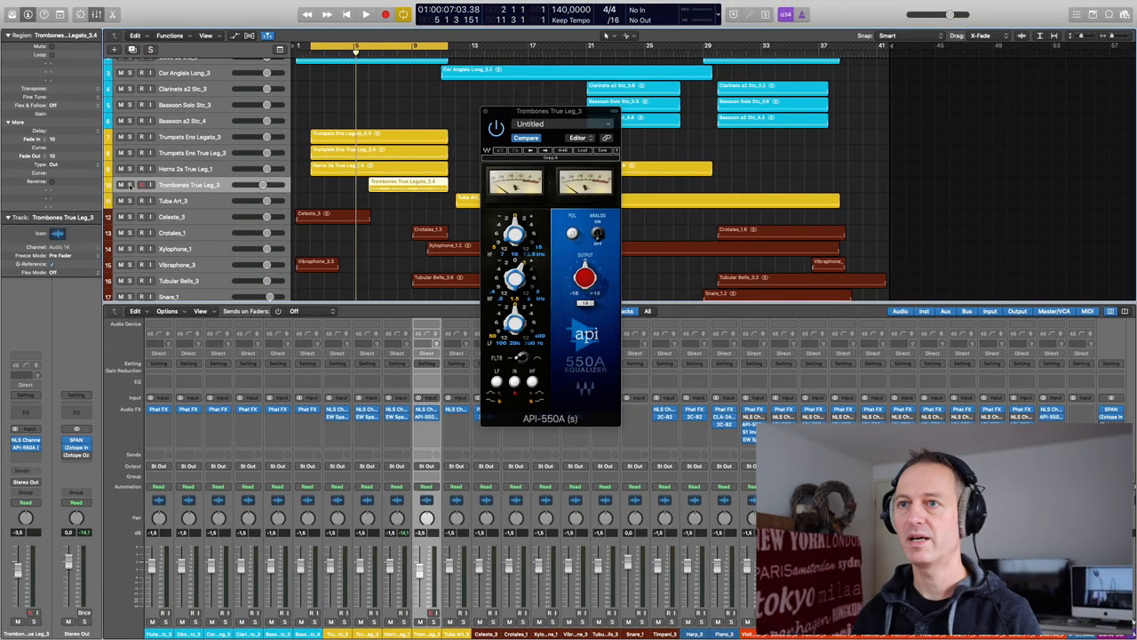
click(138, 184)
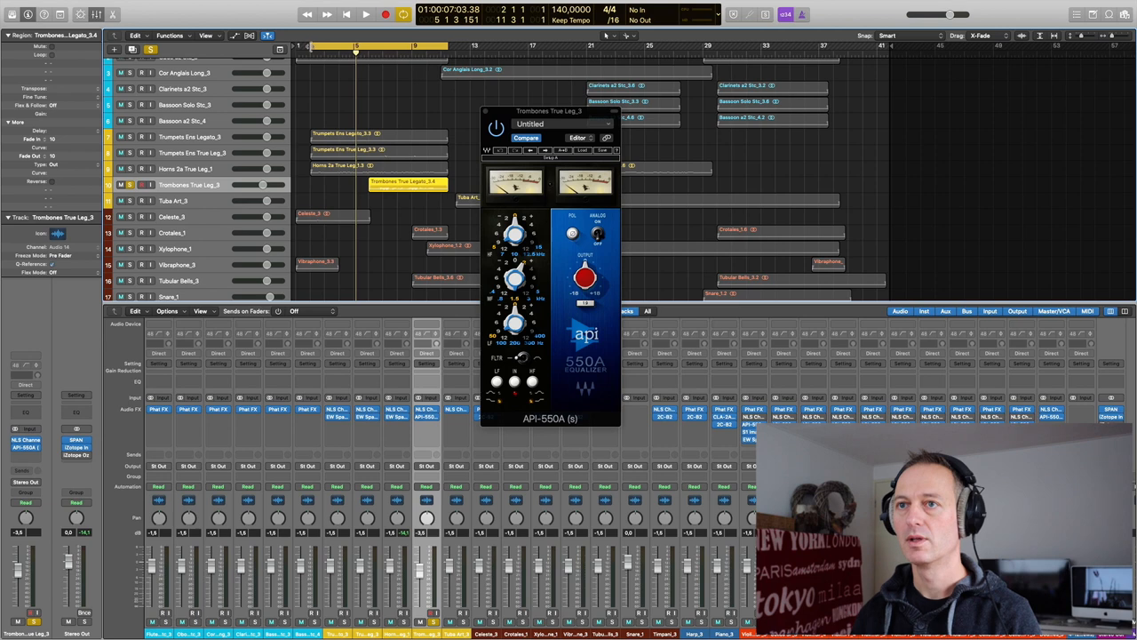
click(367, 14)
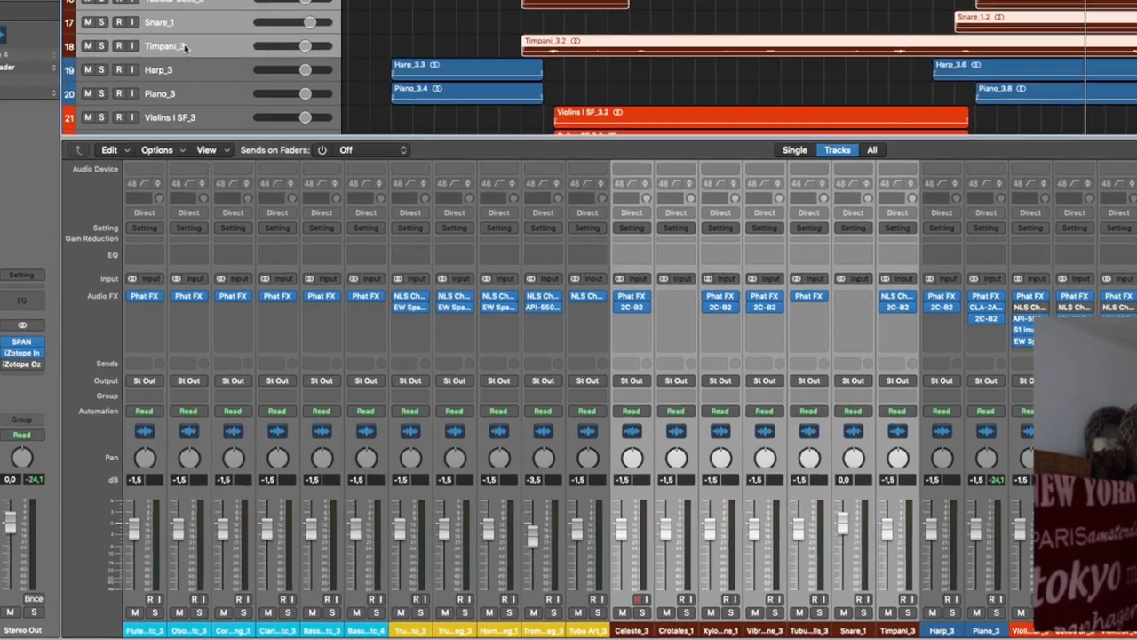
Scroll down the track list toward the Celeste through Timpani tracks.
scroll(down, 3)
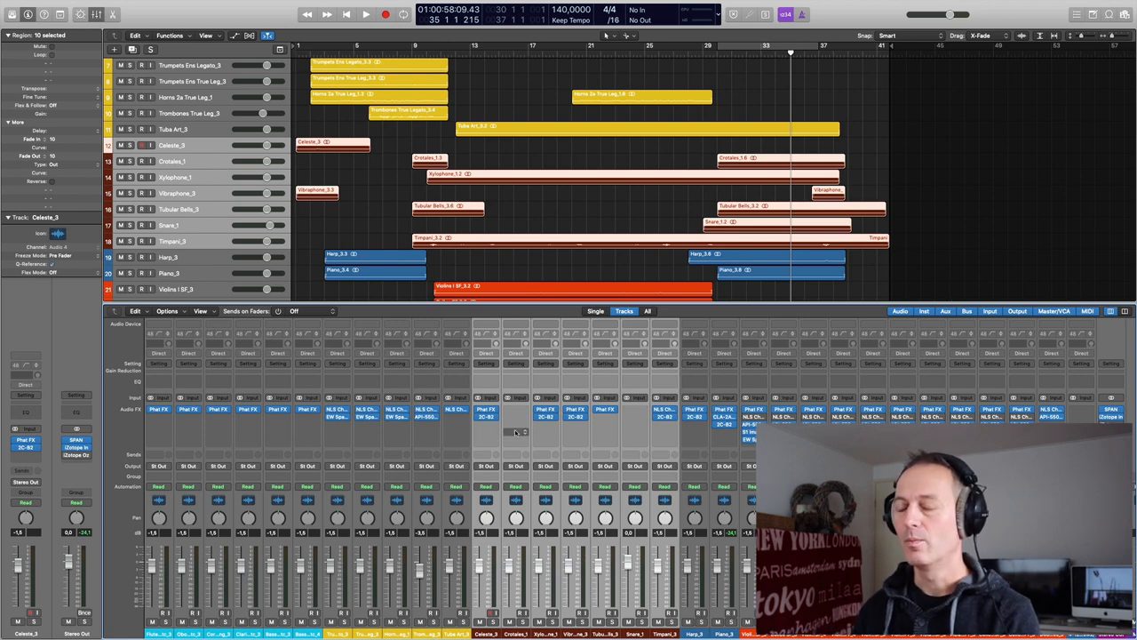
mouse_move(516, 431)
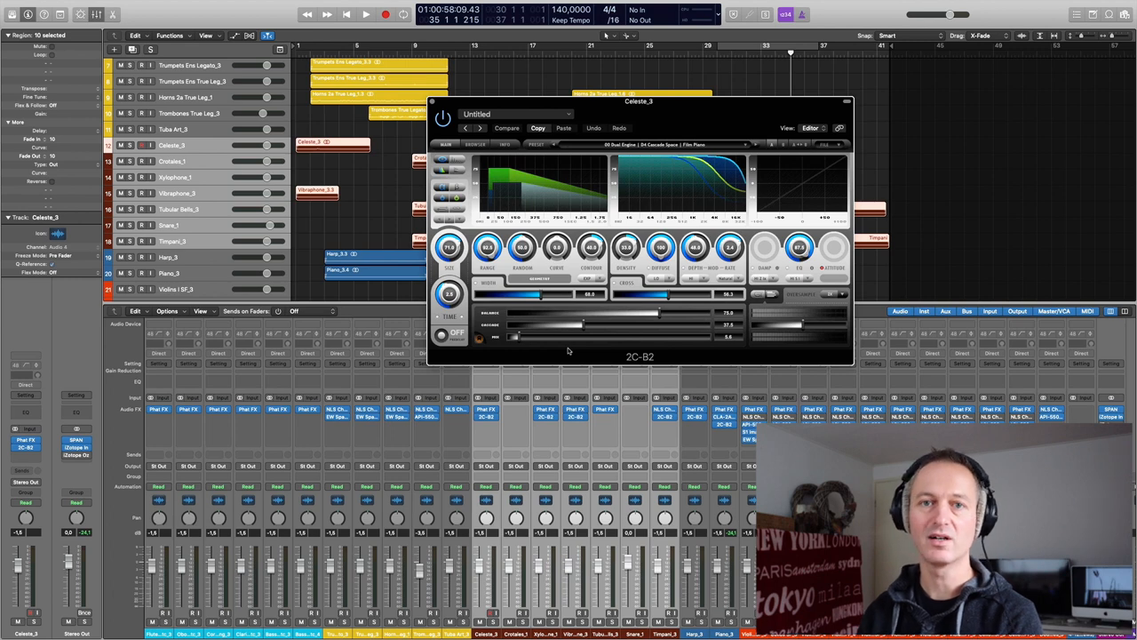
mouse_move(578, 349)
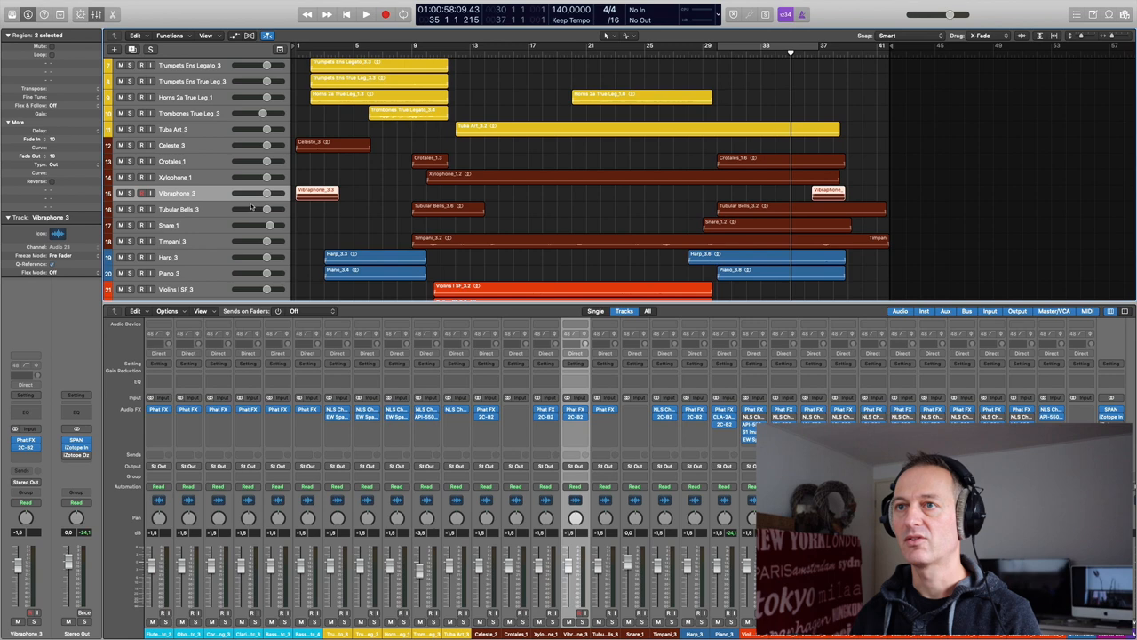
mouse_move(182, 182)
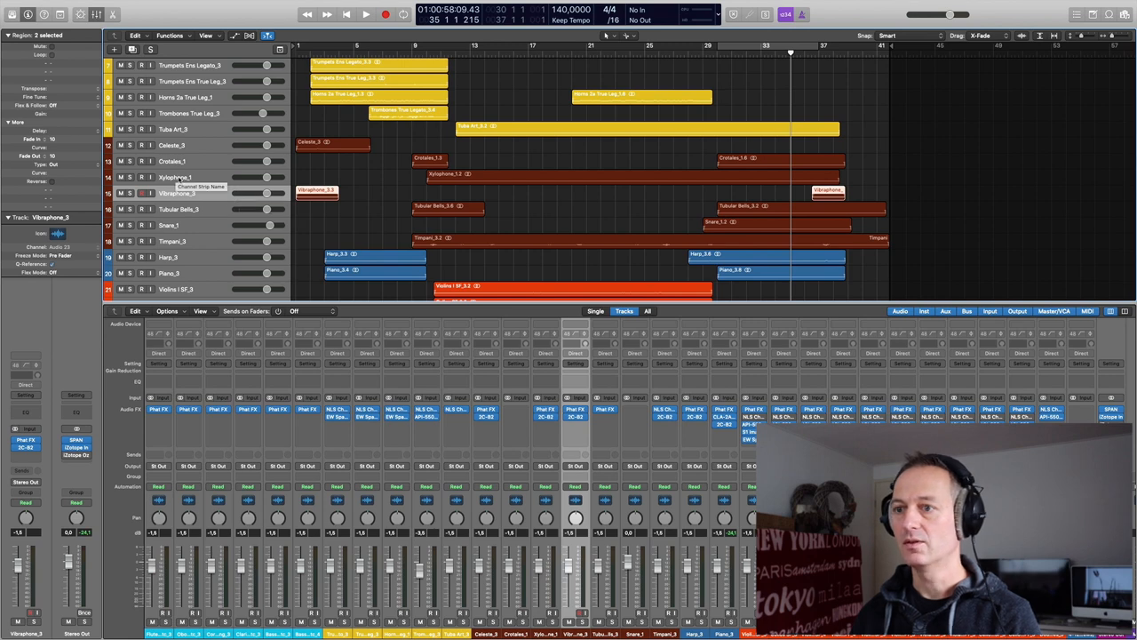
Solo Xylophone_1, play and stop it several times, then unsolo it.
click(178, 176)
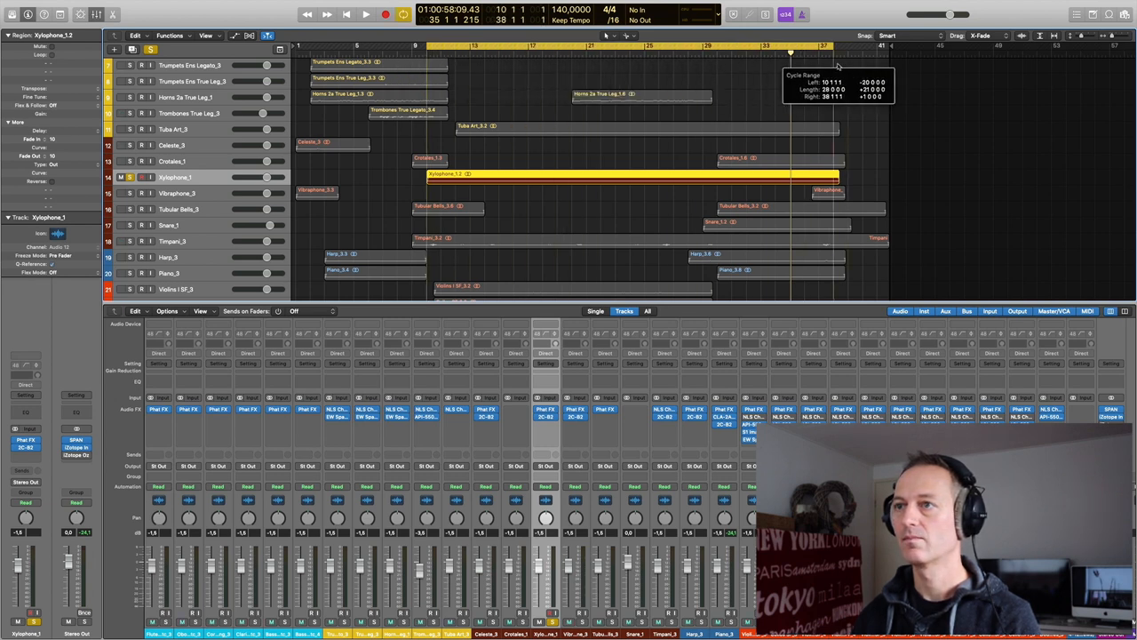
click(367, 14)
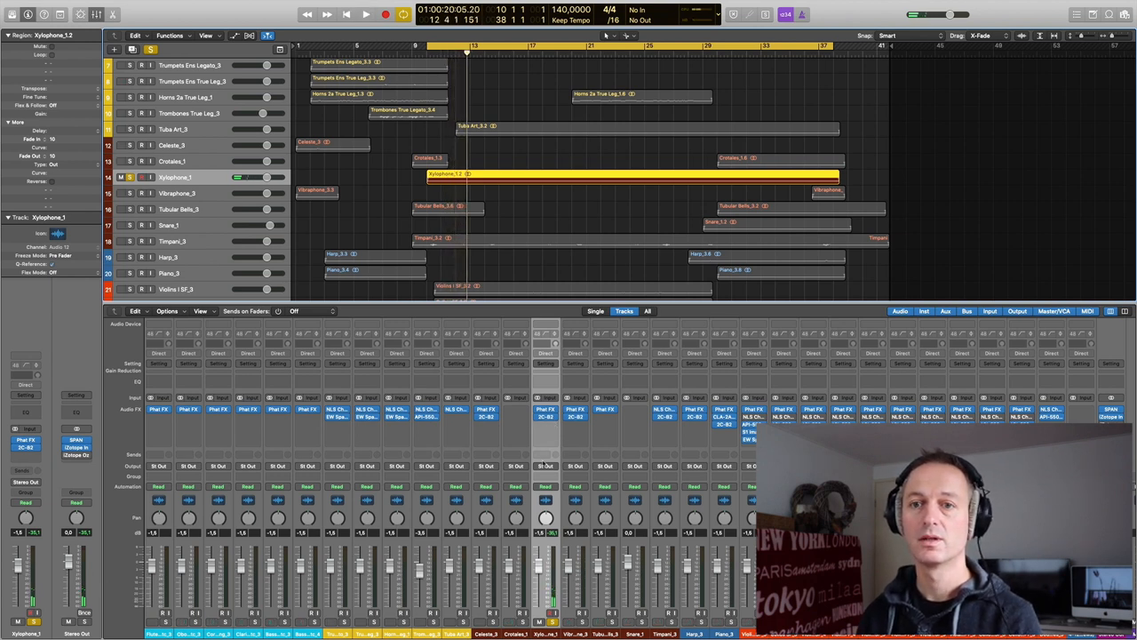
click(366, 14)
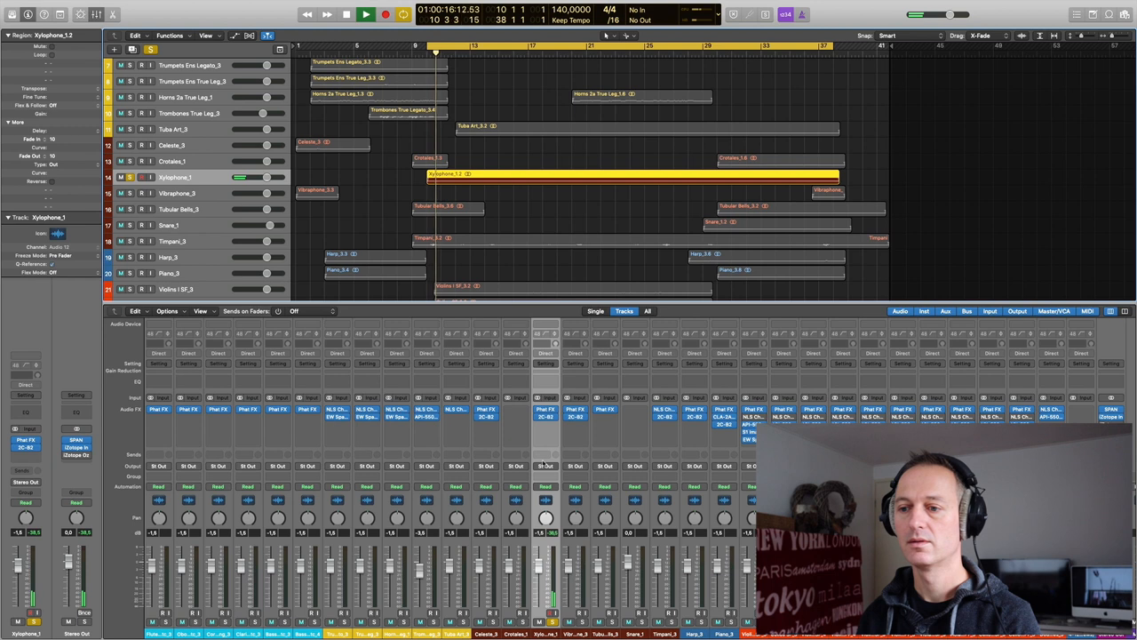
click(366, 14)
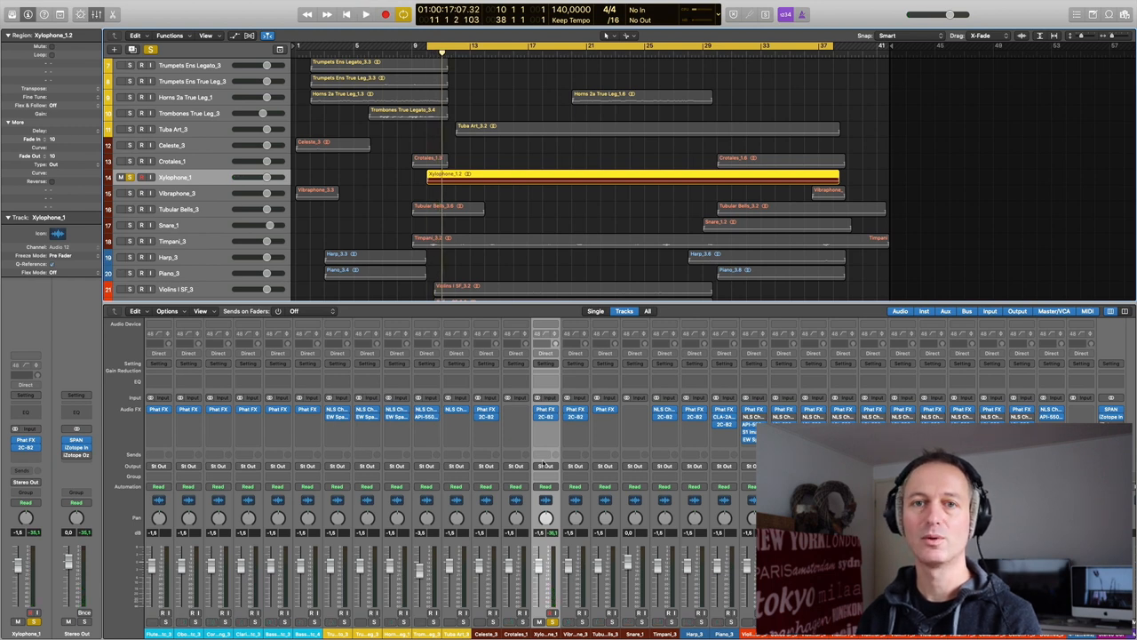
click(366, 14)
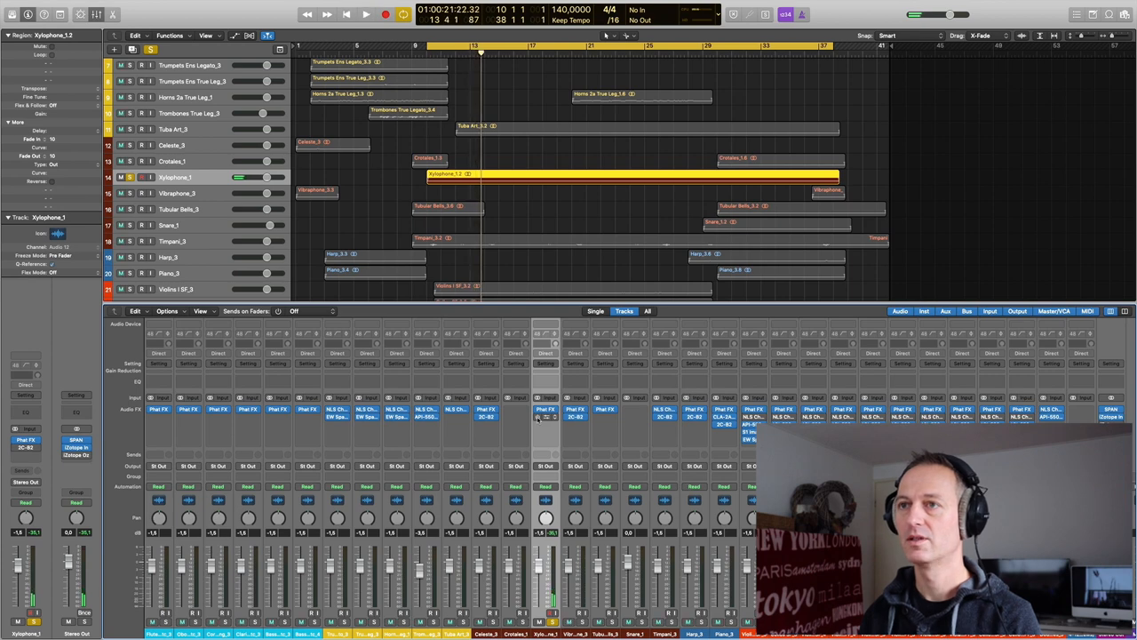
click(121, 65)
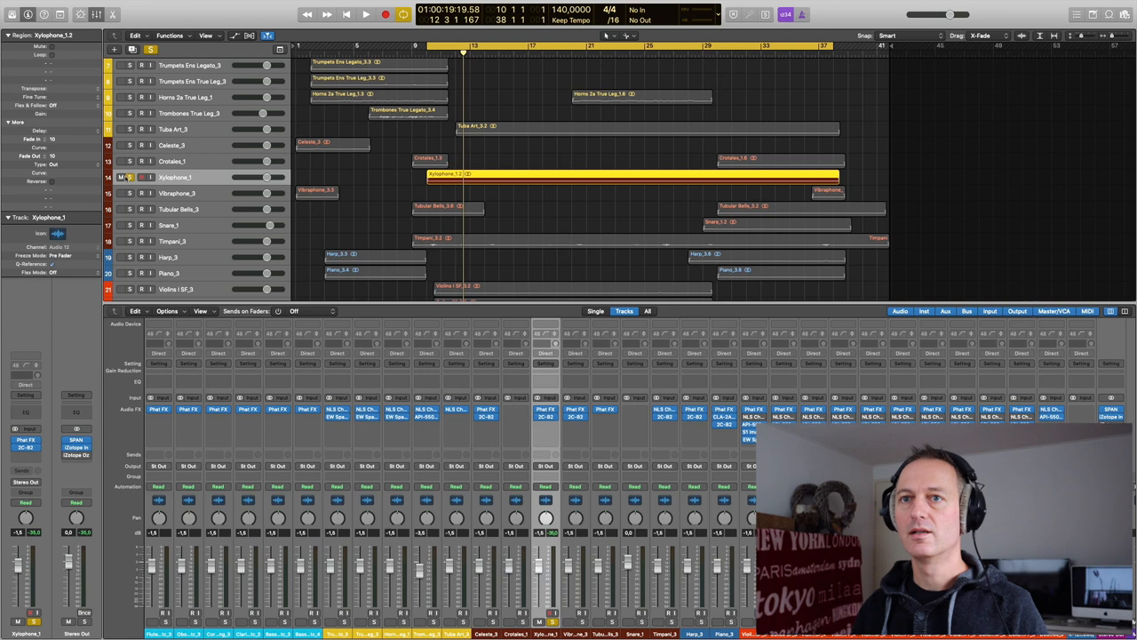
click(168, 257)
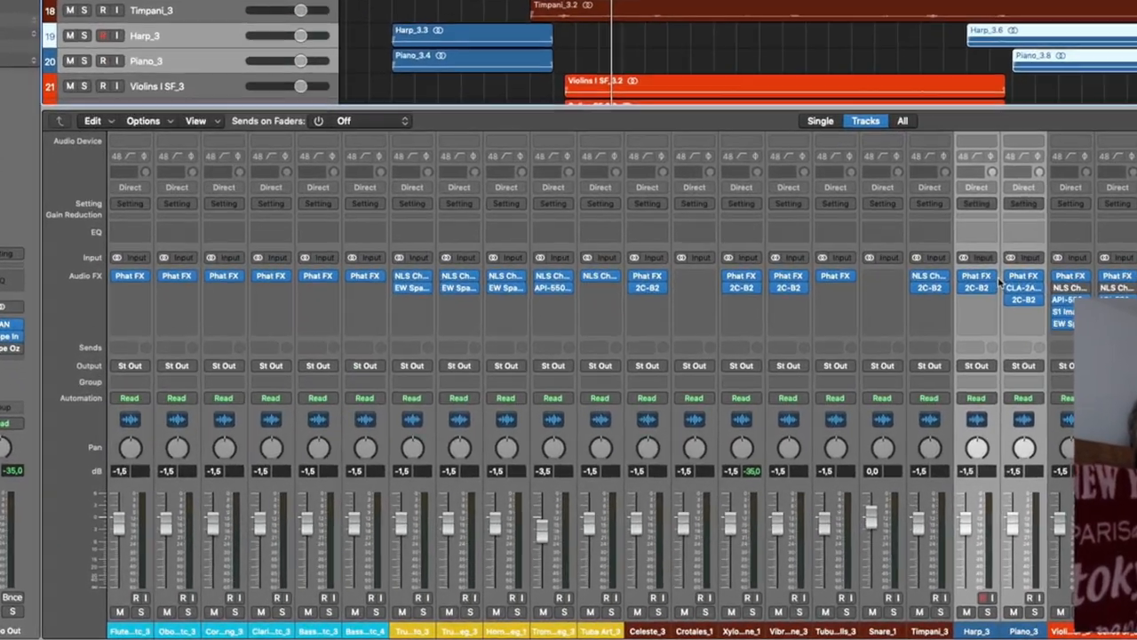
Scroll to Harp_3's 2C-B2 reverb and reshape its envelope curve.
scroll(down, 3)
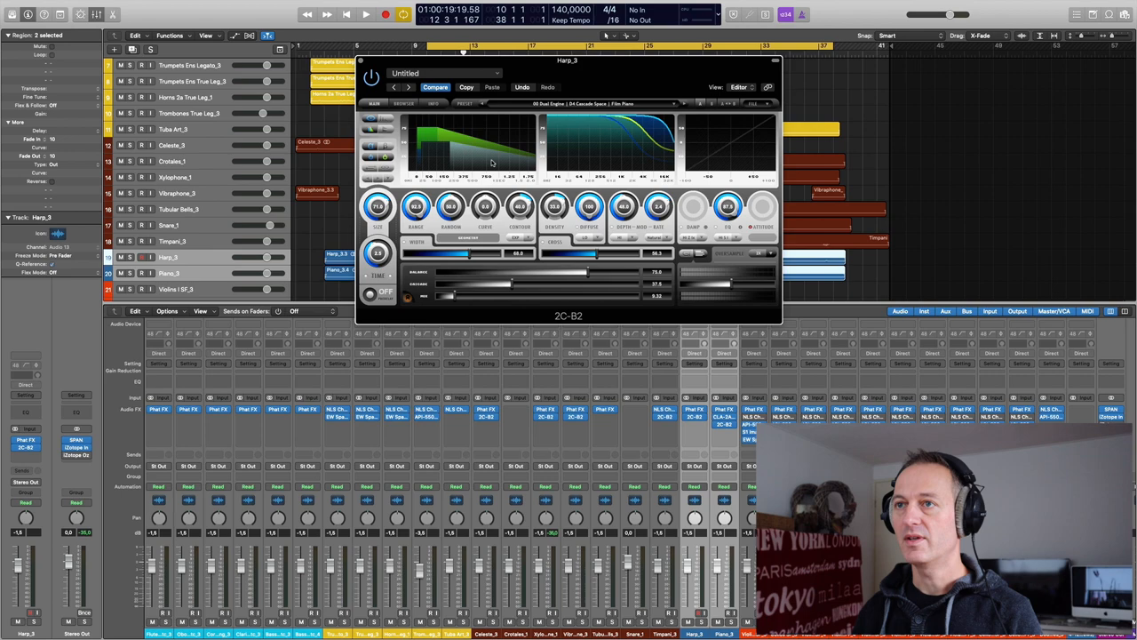
drag(568, 60, 372, 113)
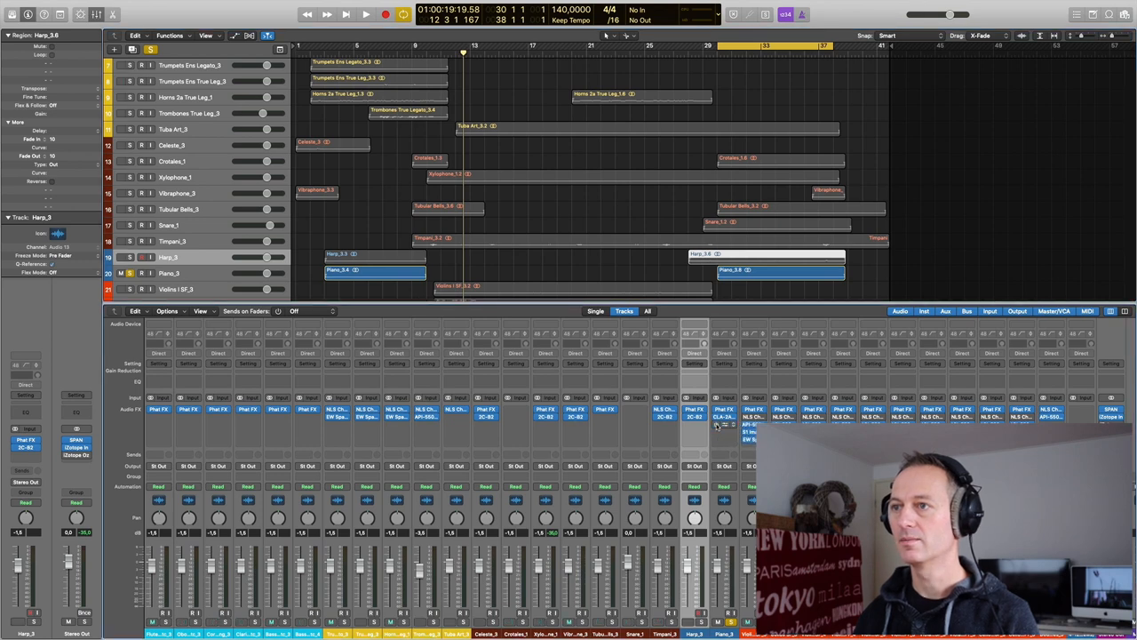
Solo Piano_3 instead of the harp, play and stop it, and open its CLA-2A compressor.
click(366, 15)
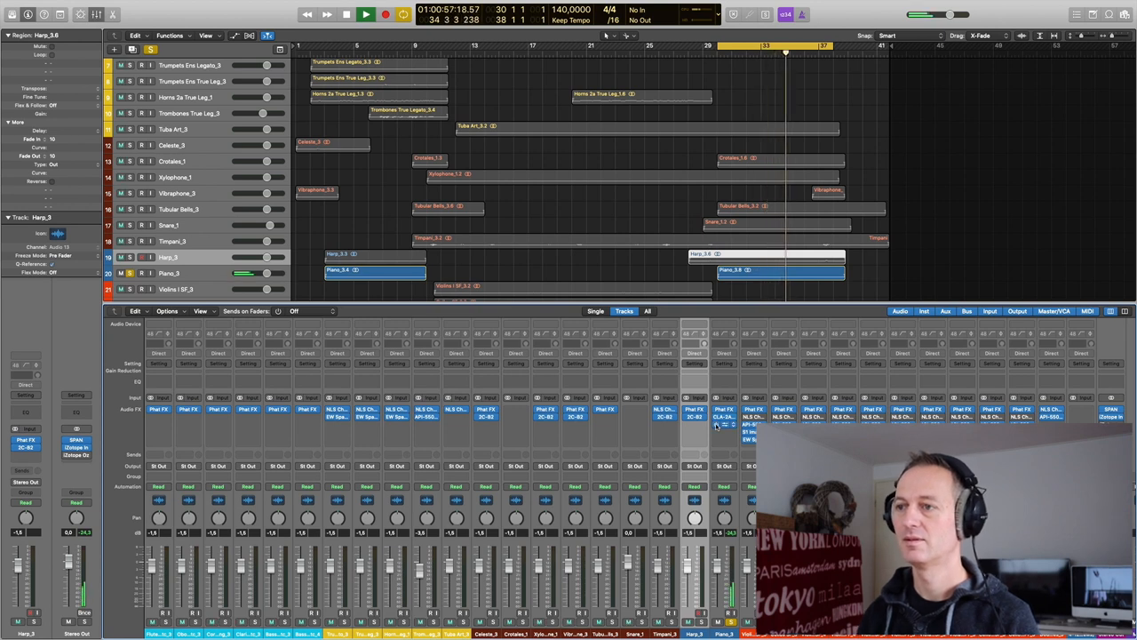
click(366, 14)
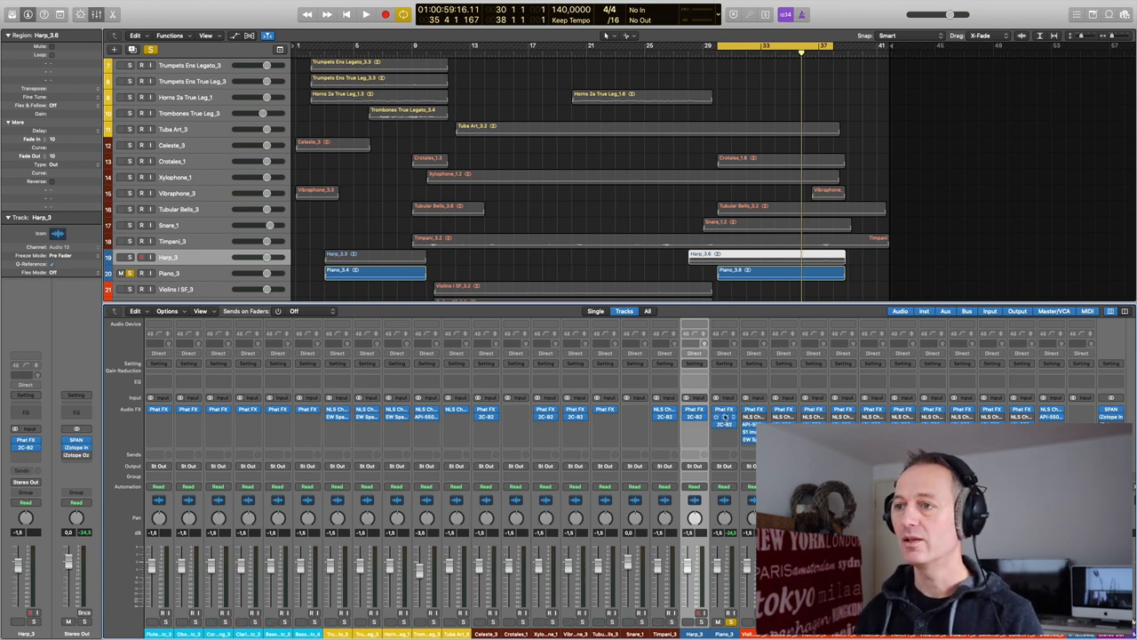
click(724, 416)
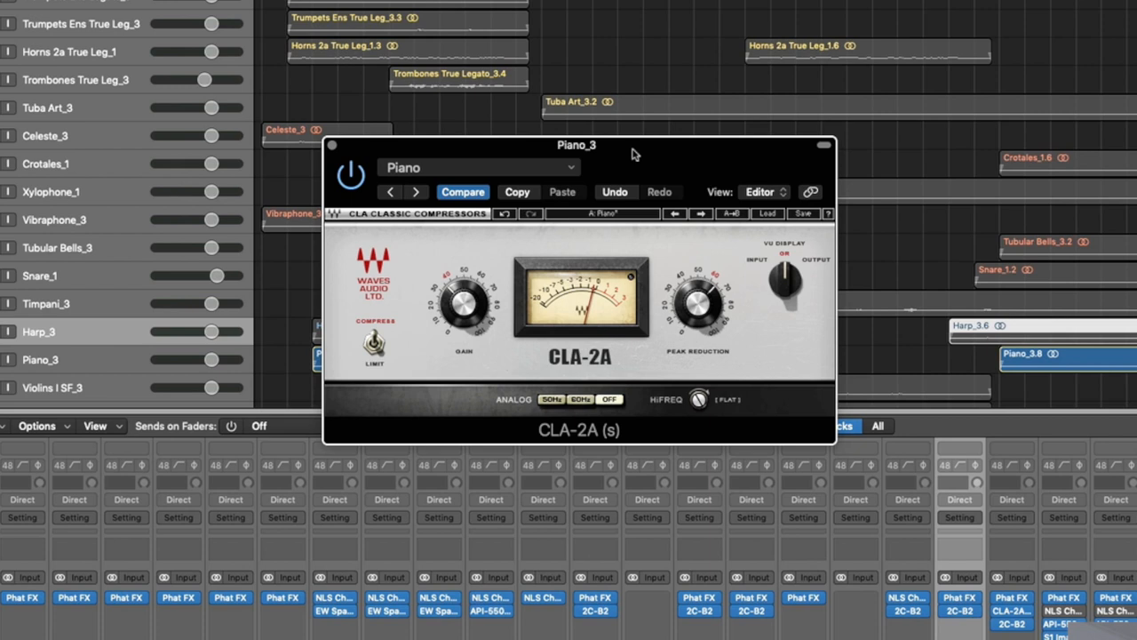
mouse_move(596, 306)
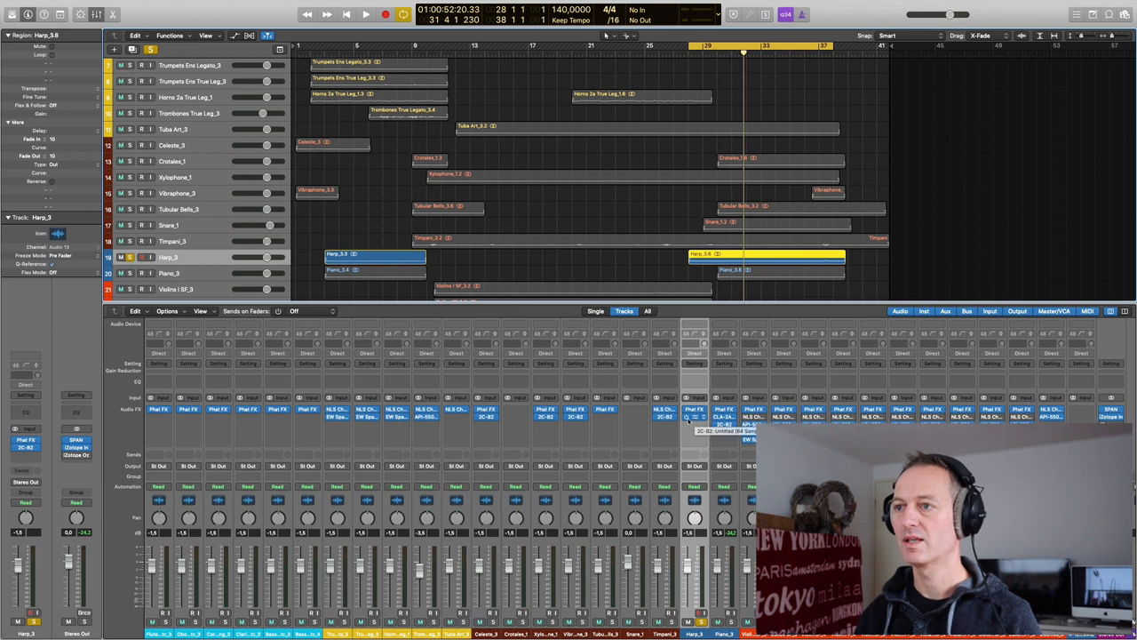
Play the harp, bypass and restore its 2C-B2 reverb to compare, and solo Piano_3 too.
click(367, 14)
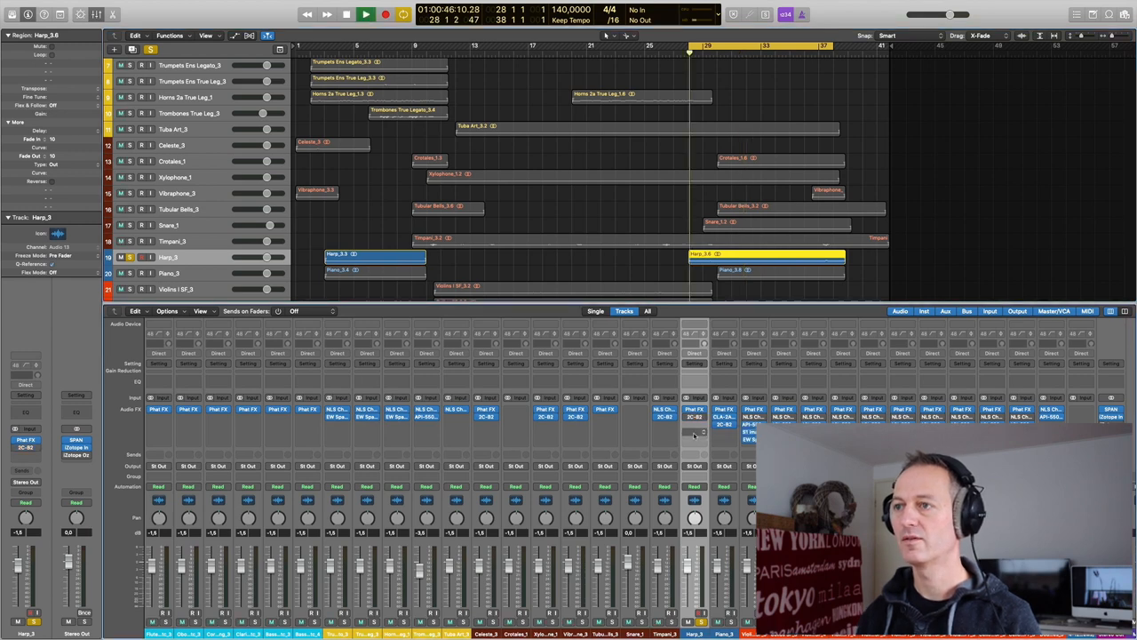
click(366, 14)
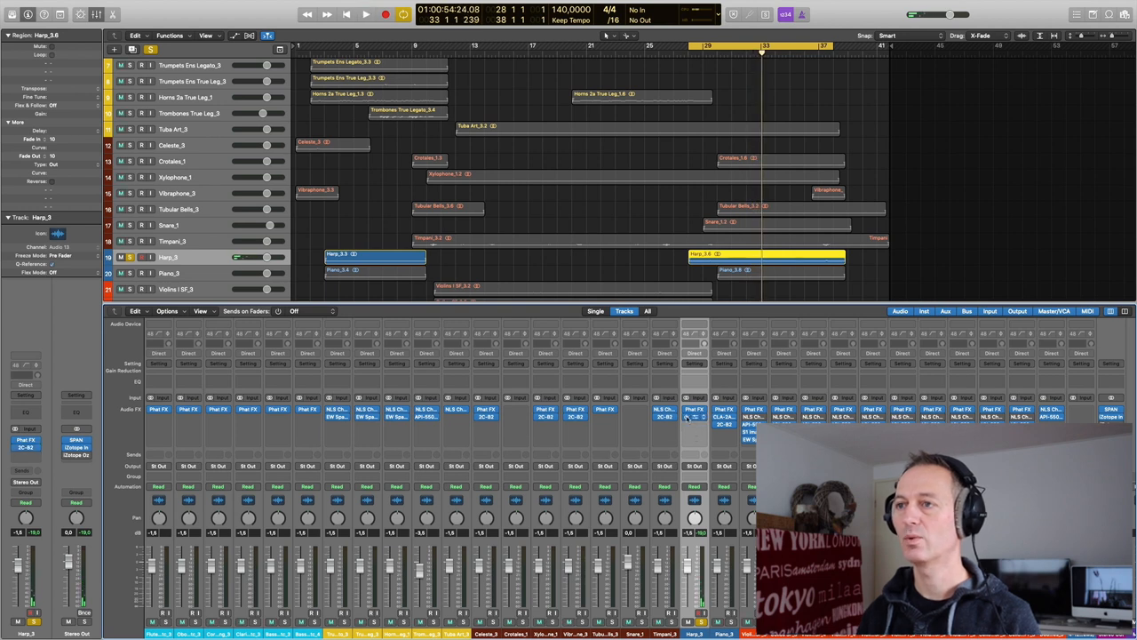
click(365, 14)
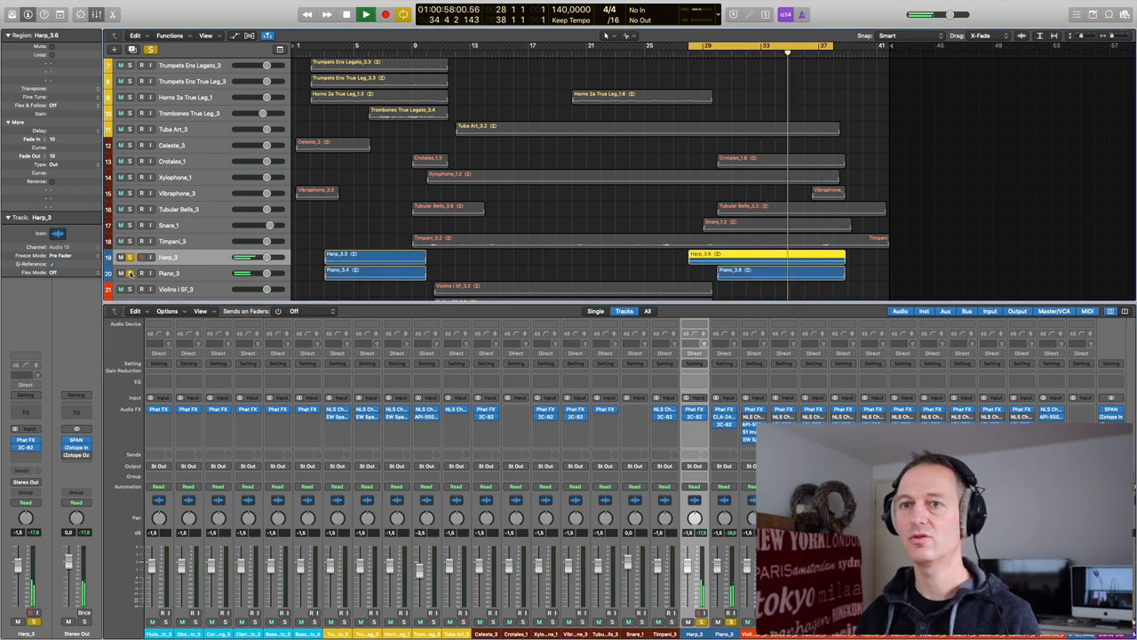
click(169, 273)
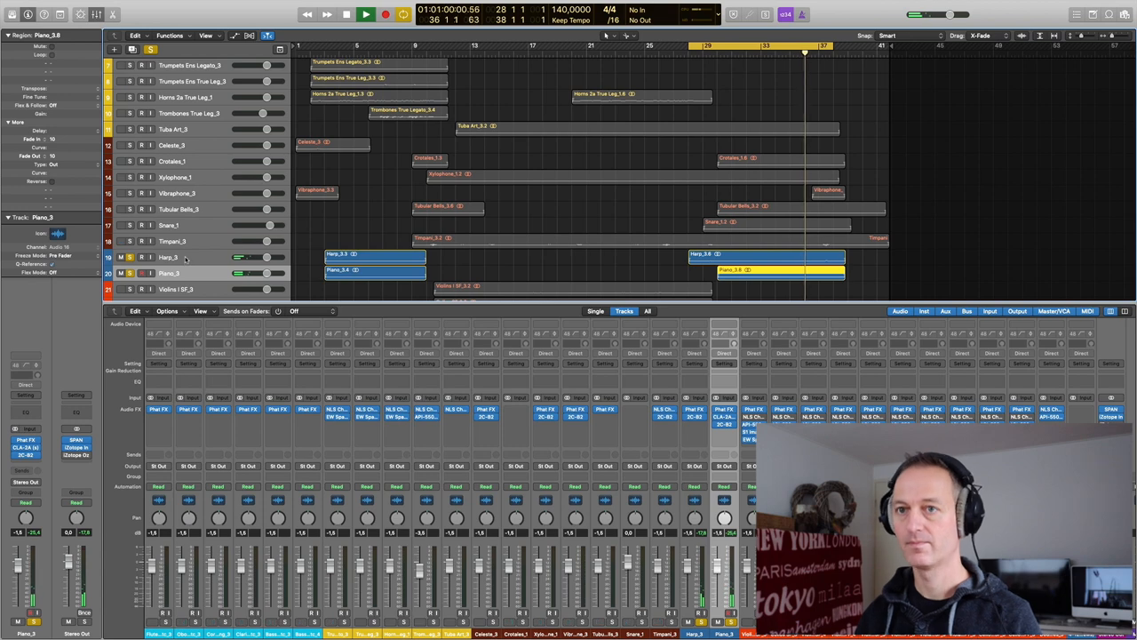